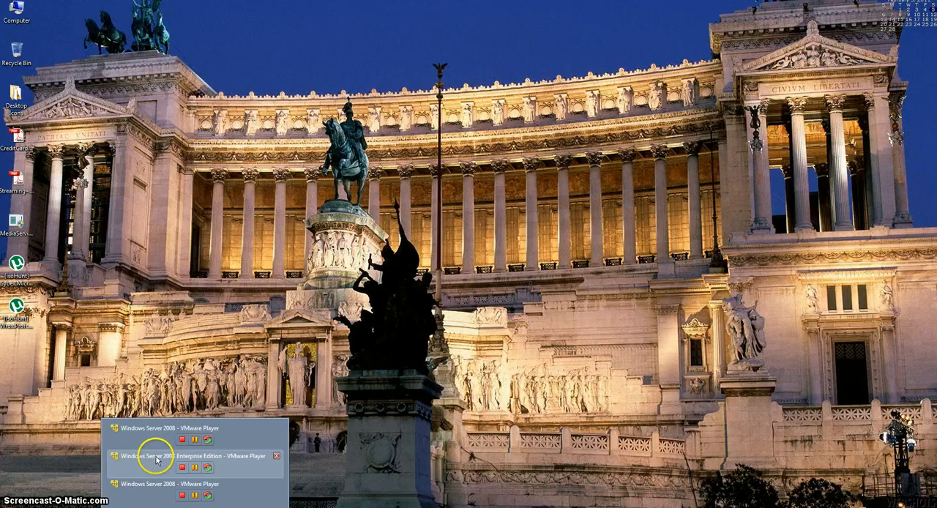
# Step: Show the Server 2003 VM's NLB cluster at 192.168.1.7 with its hosts' status and port rules
pyautogui.click(175, 455)
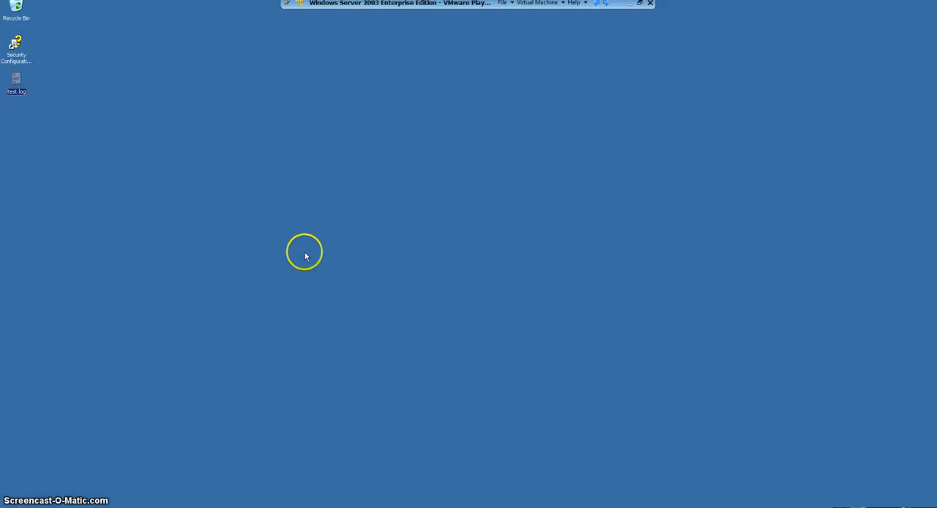
pyautogui.moveTo(607, 3)
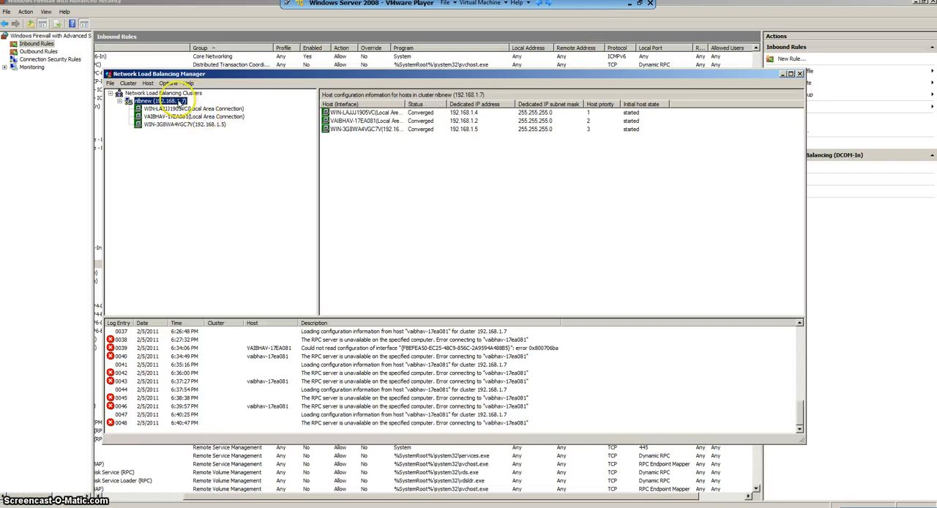
pyautogui.click(193, 117)
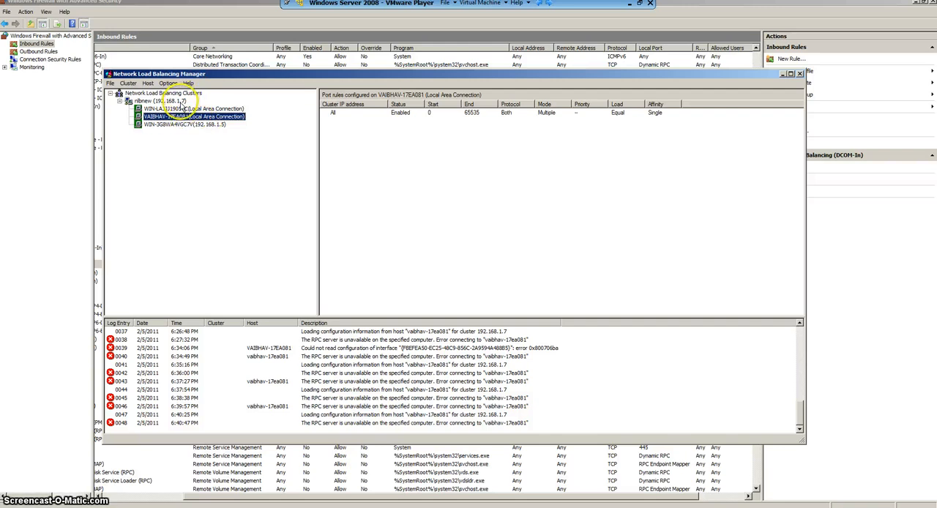
pyautogui.rightClick(158, 100)
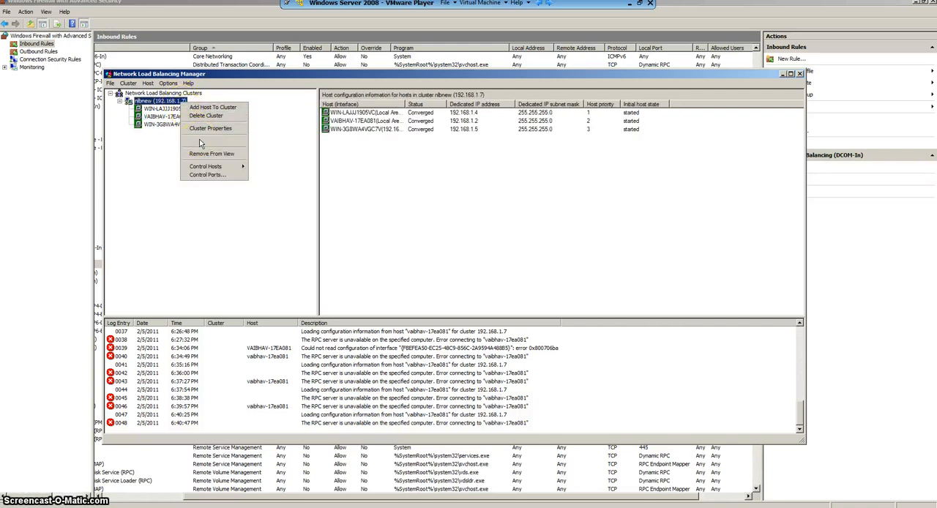
pyautogui.click(521, 103)
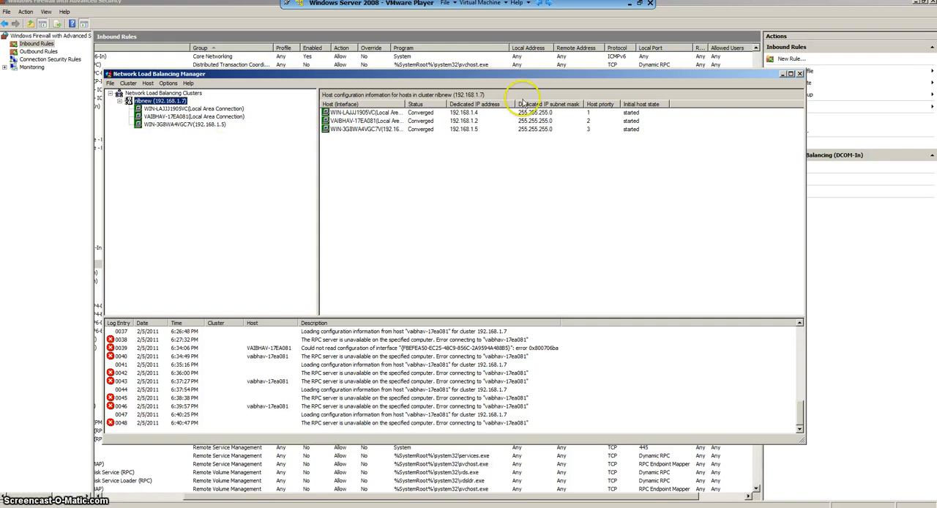
pyautogui.moveTo(540, 9)
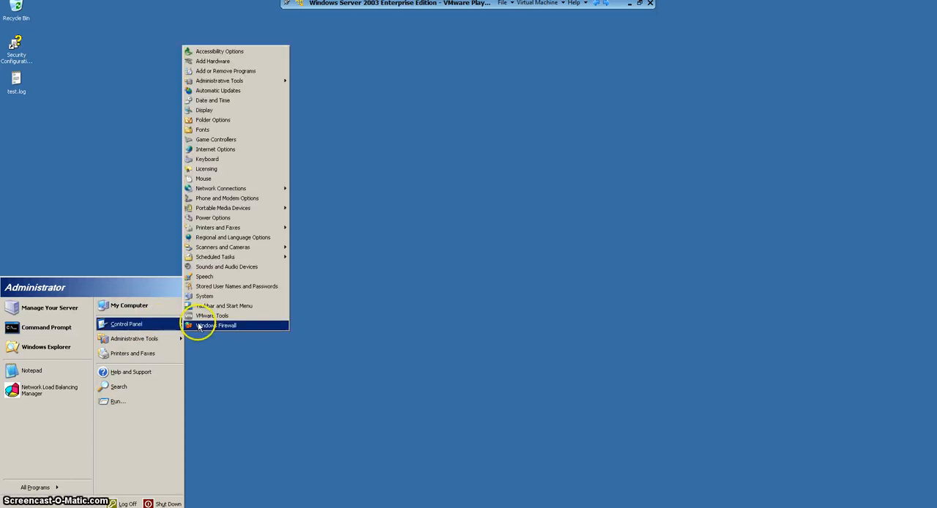
# Step: Turn Windows Firewall On from the General settings and apply it
pyautogui.click(227, 325)
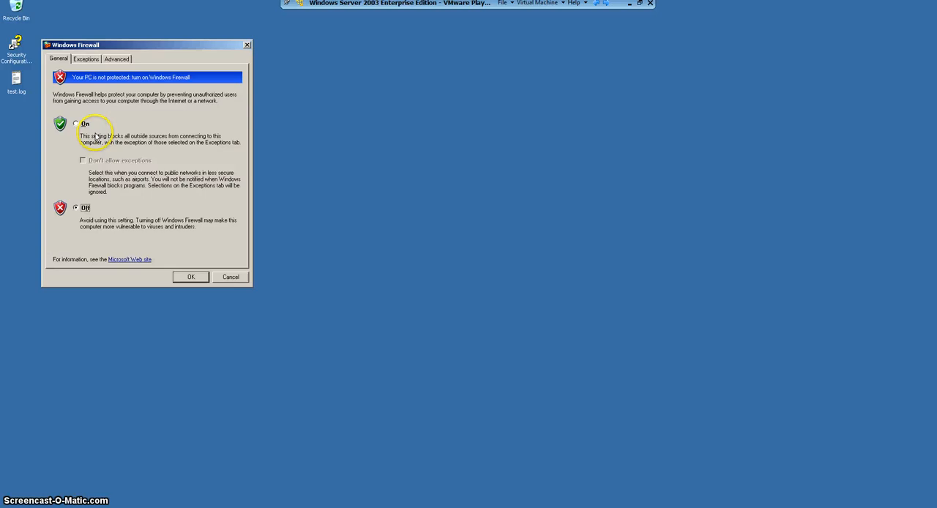
pyautogui.click(77, 123)
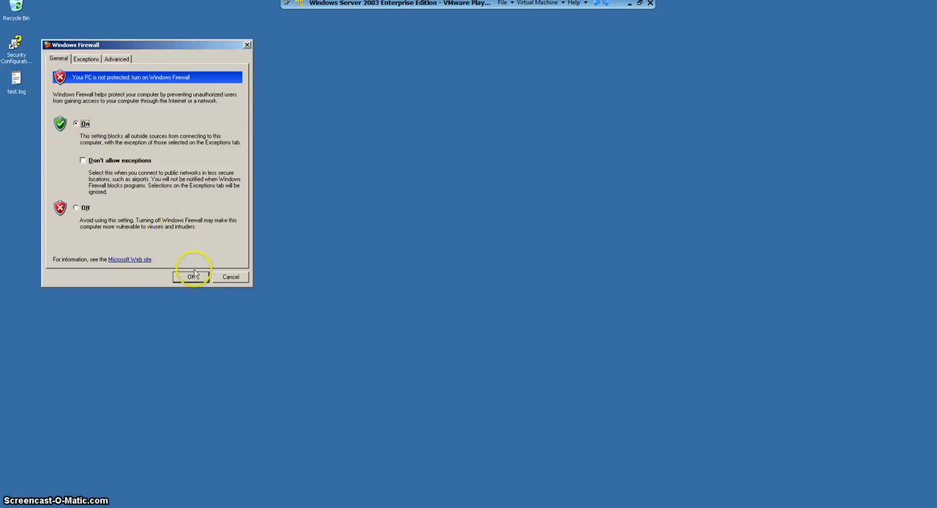
pyautogui.click(193, 277)
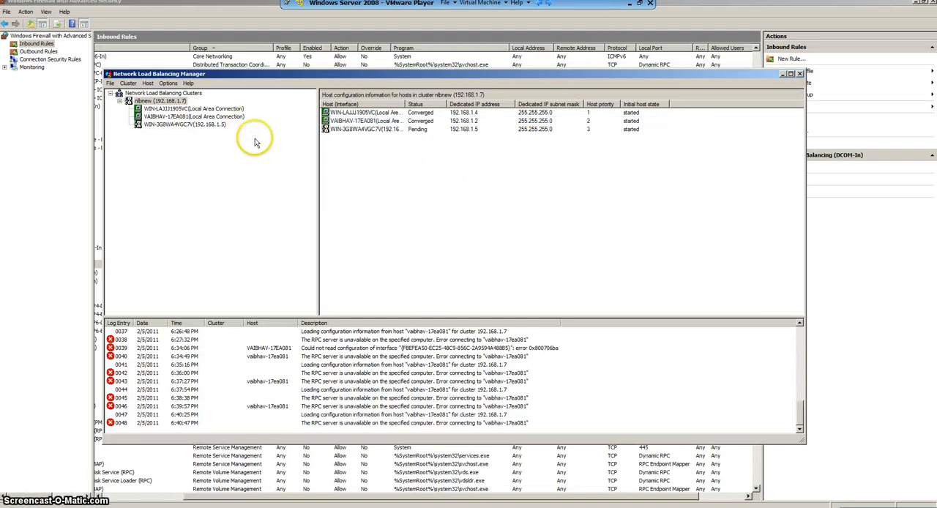
# Step: Refresh the cluster and check the host list and second host's port rules until all show Converged
pyautogui.rightClick(159, 100)
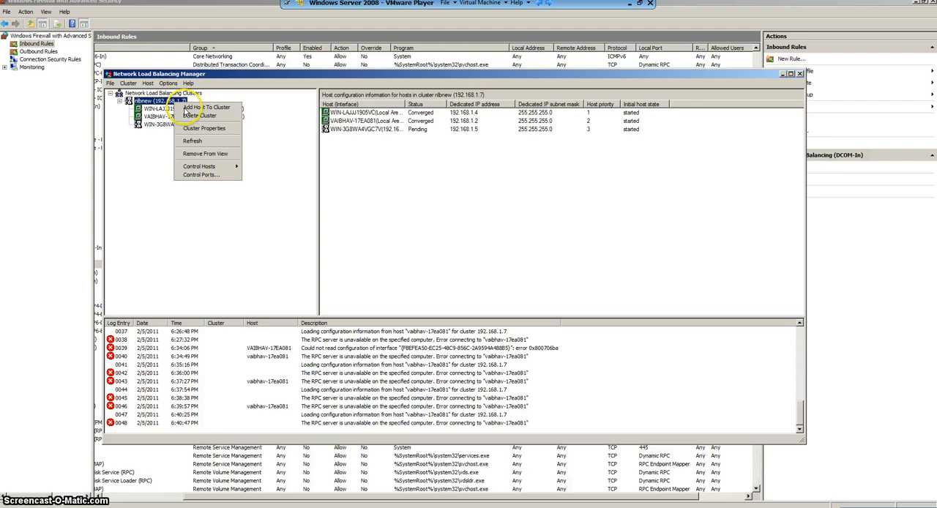
pyautogui.click(193, 141)
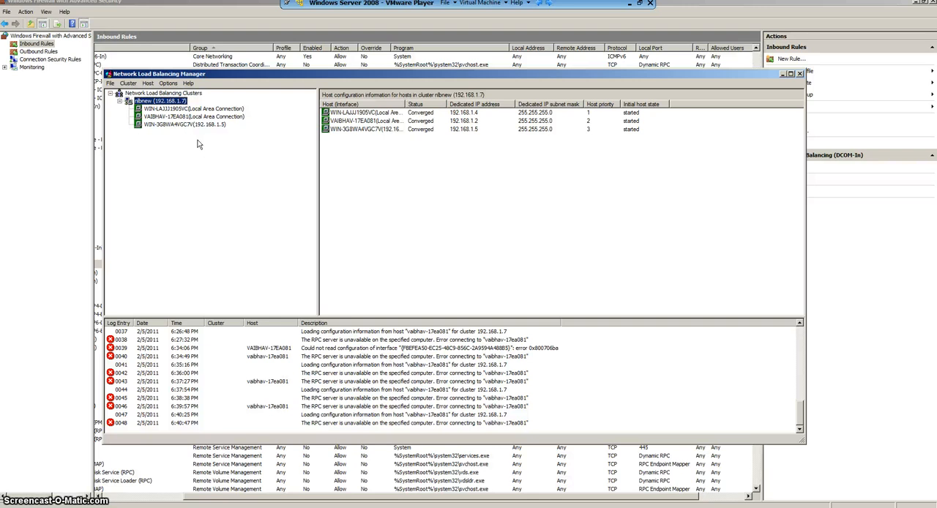
pyautogui.click(167, 99)
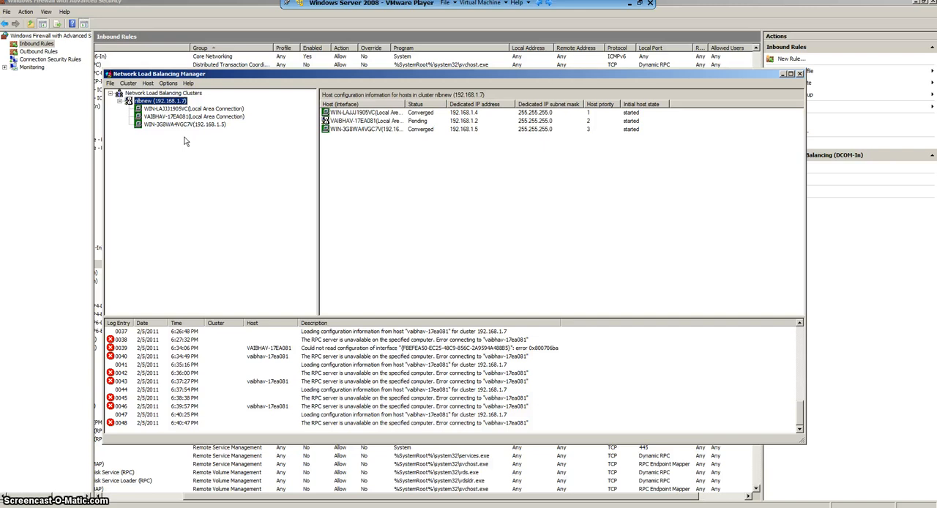
pyautogui.click(193, 117)
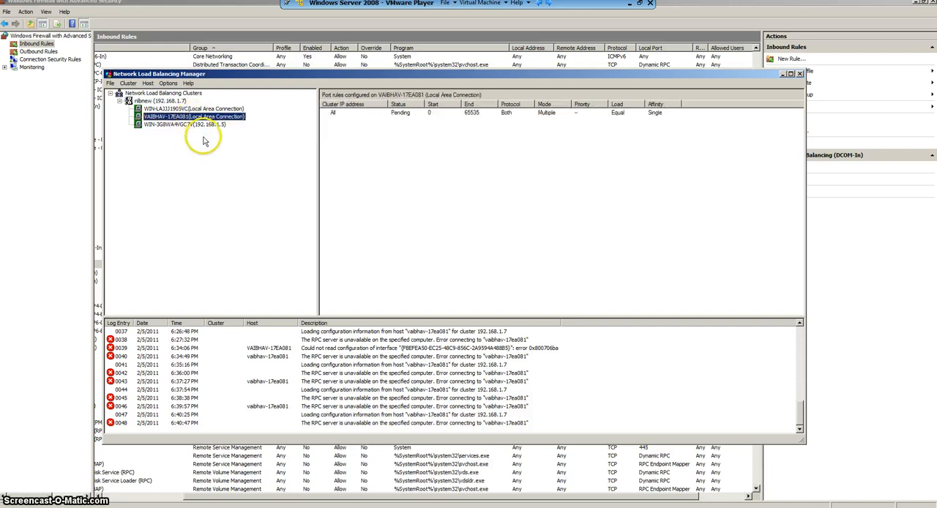
pyautogui.click(153, 100)
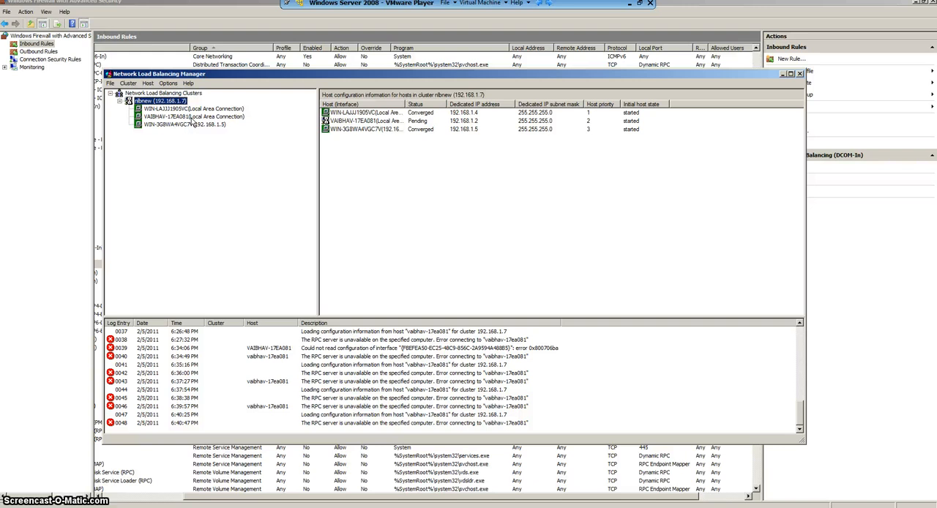
pyautogui.moveTo(307, 129)
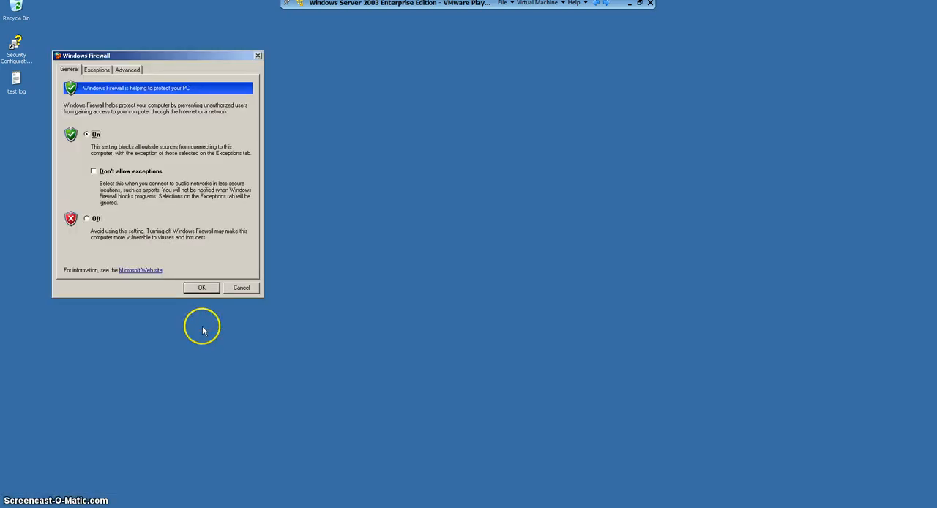
# Step: Enable logging of dropped packets in Security Logging with the 4096 KB size limit and confirm
pyautogui.click(127, 69)
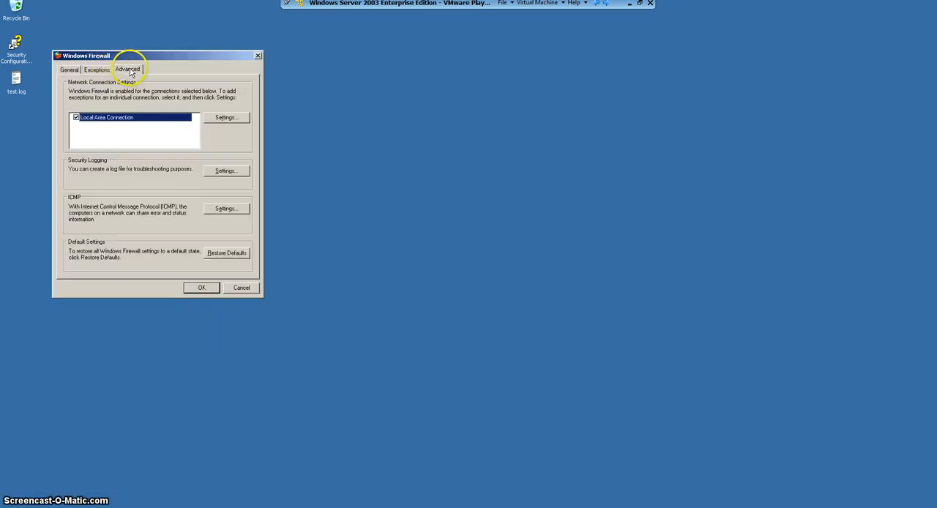
pyautogui.moveTo(217, 175)
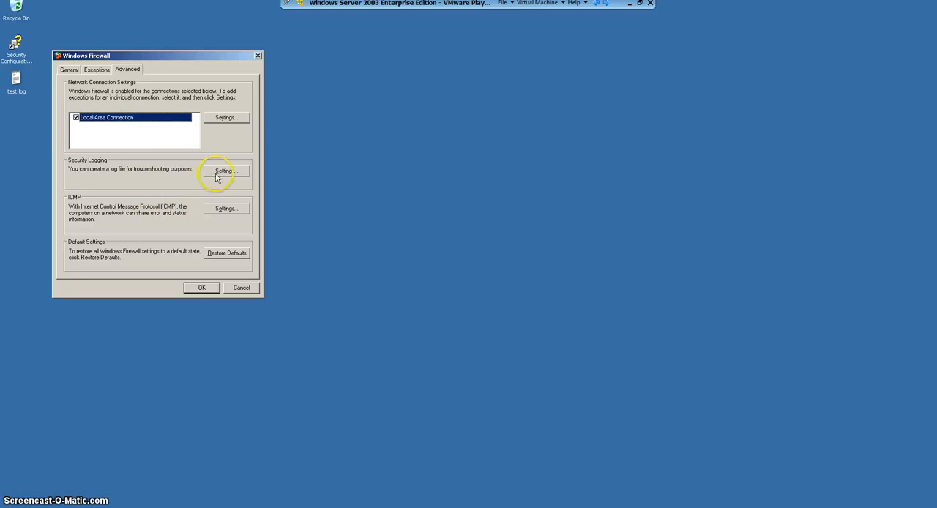
pyautogui.click(226, 170)
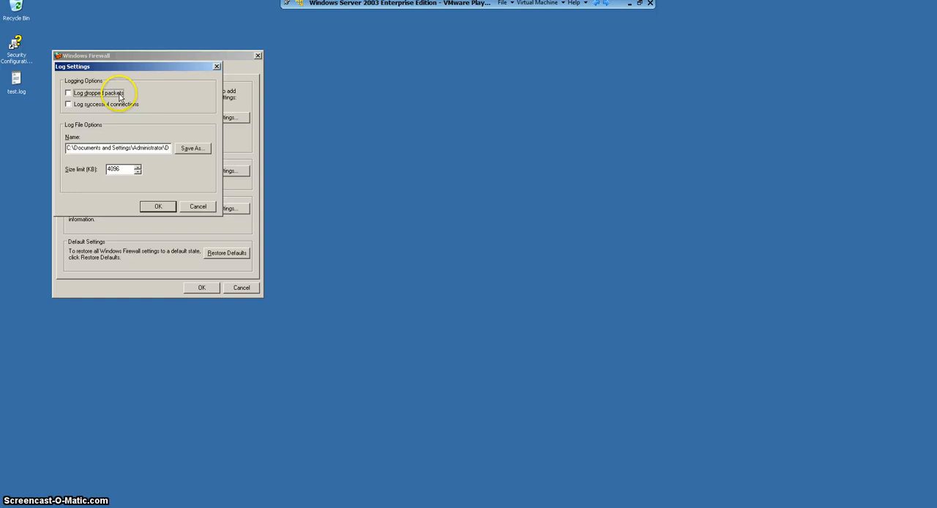
pyautogui.click(67, 92)
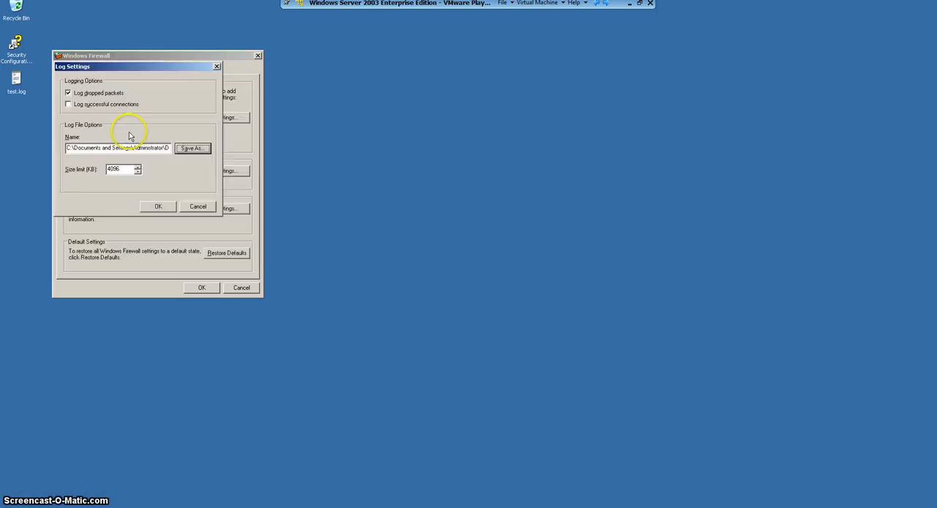
pyautogui.click(158, 205)
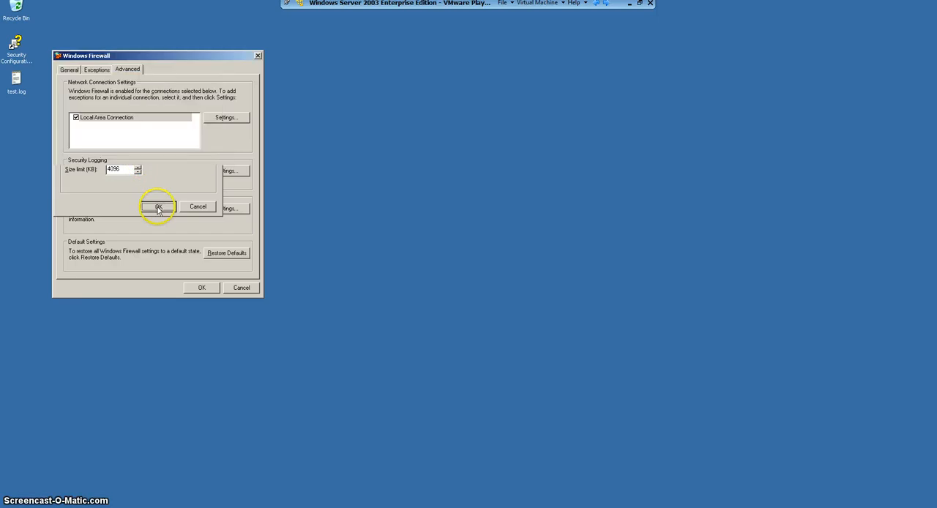
pyautogui.click(158, 206)
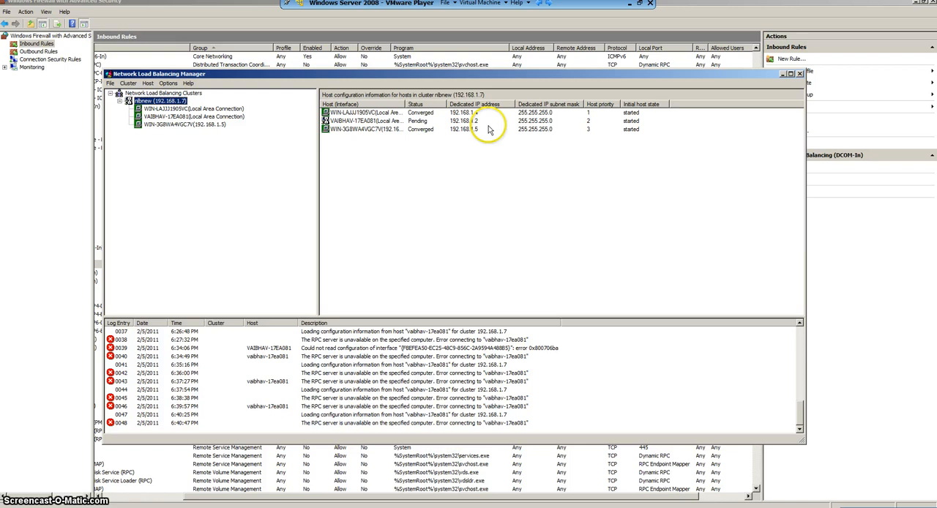
# Step: Refresh the cluster node to recheck each host's convergence status
pyautogui.rightClick(158, 99)
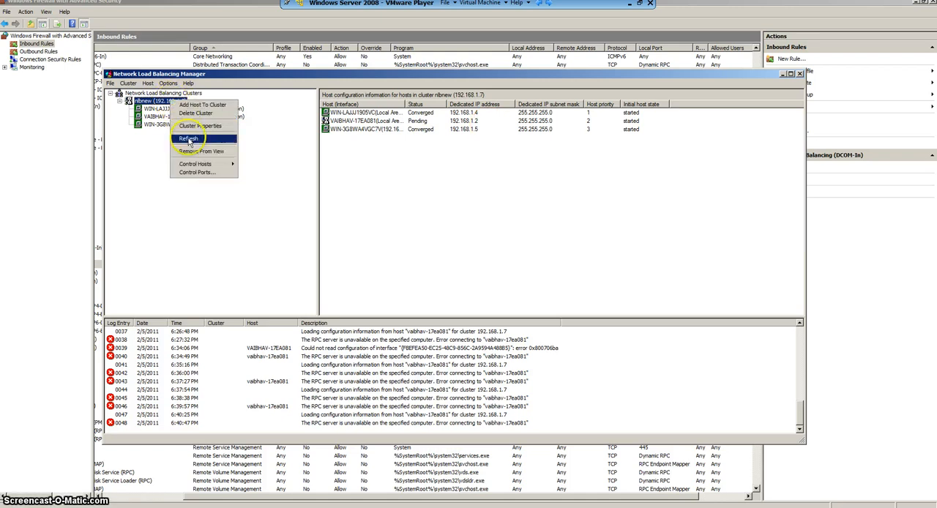
pyautogui.click(187, 138)
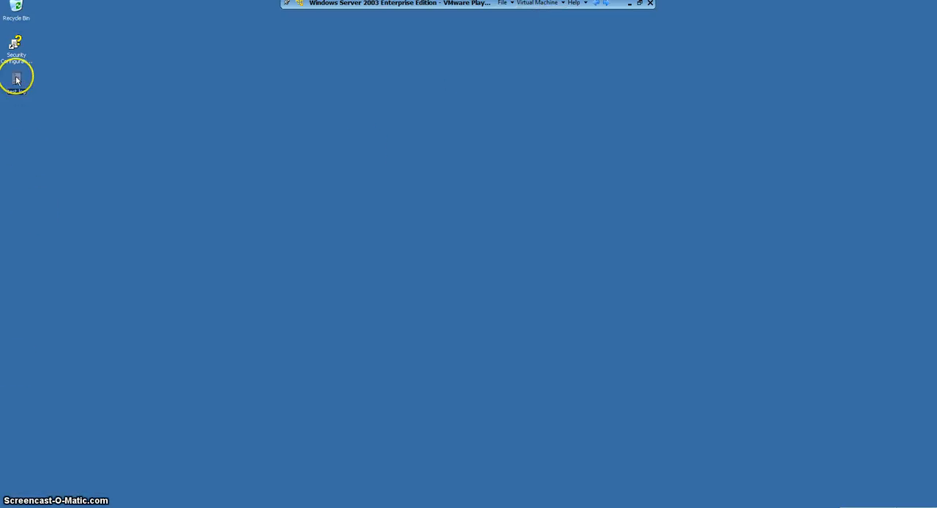
# Step: Open test.log in Notepad and highlight a destination port among the dropped TCP packets
pyautogui.doubleClick(16, 77)
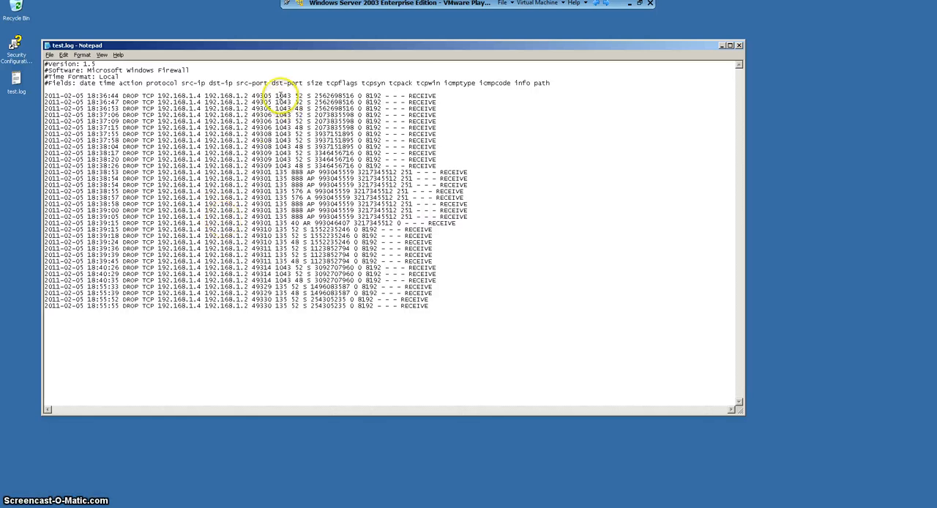
pyautogui.moveTo(47, 100)
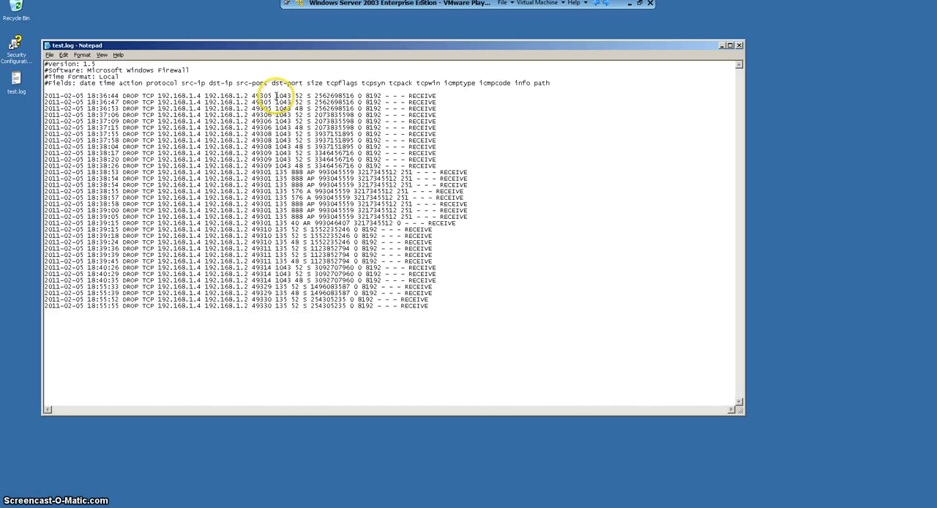
pyautogui.doubleClick(284, 97)
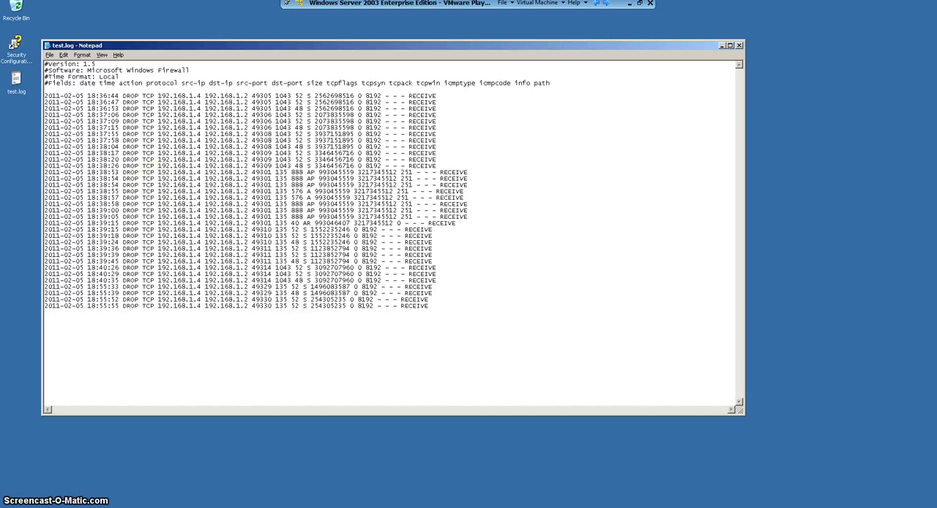
# Step: Add a TCP port 135 exception in the firewall's Exceptions list
pyautogui.click(125, 323)
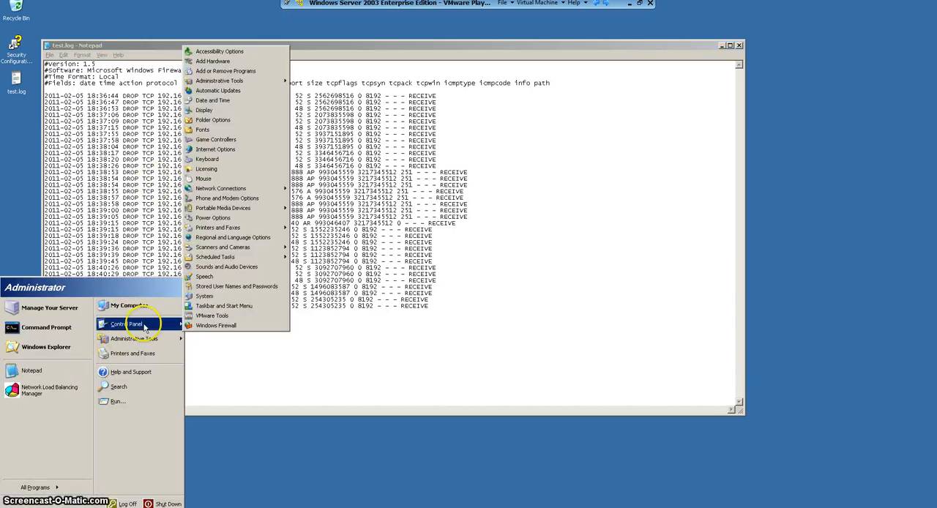
pyautogui.click(215, 325)
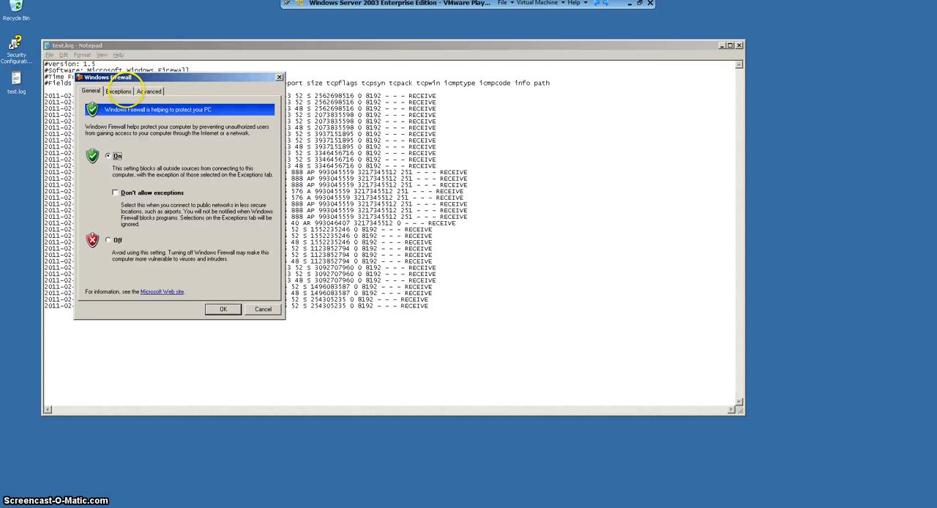
pyautogui.click(118, 91)
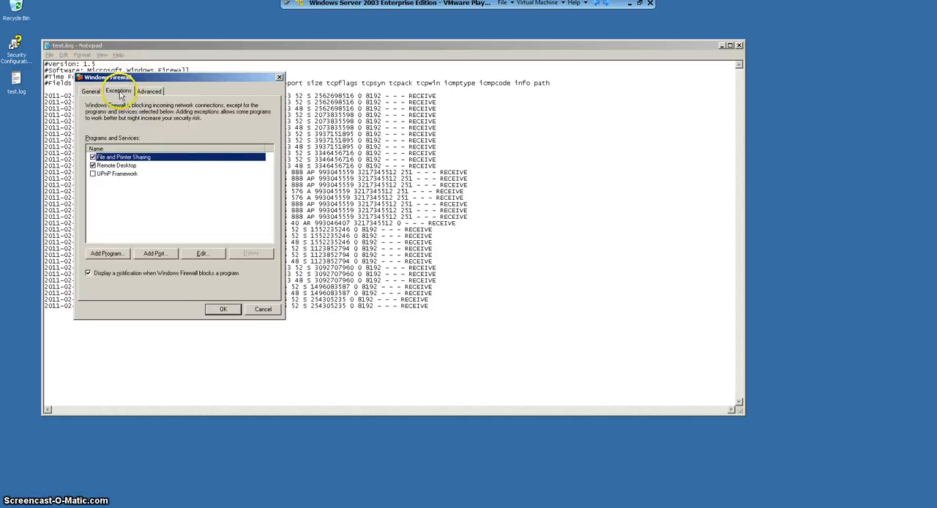
pyautogui.click(155, 254)
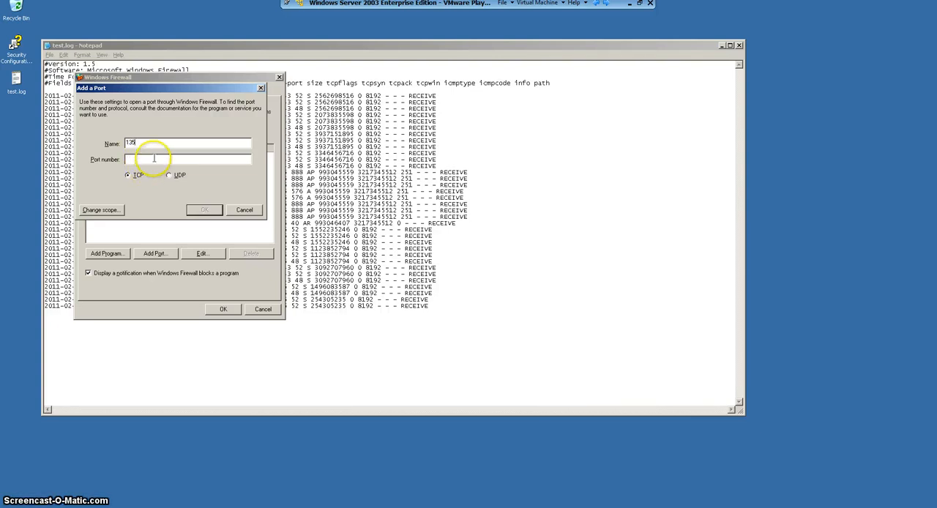
pyautogui.write('135')
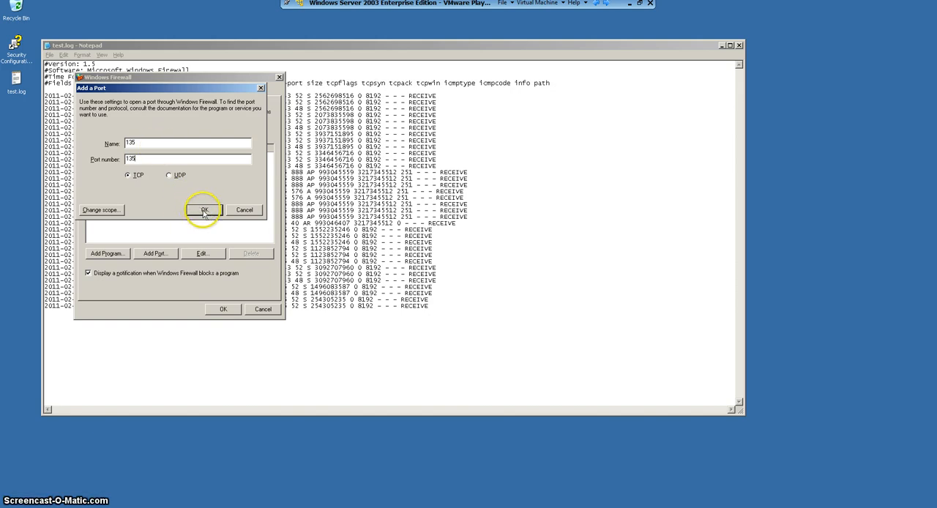
pyautogui.click(205, 210)
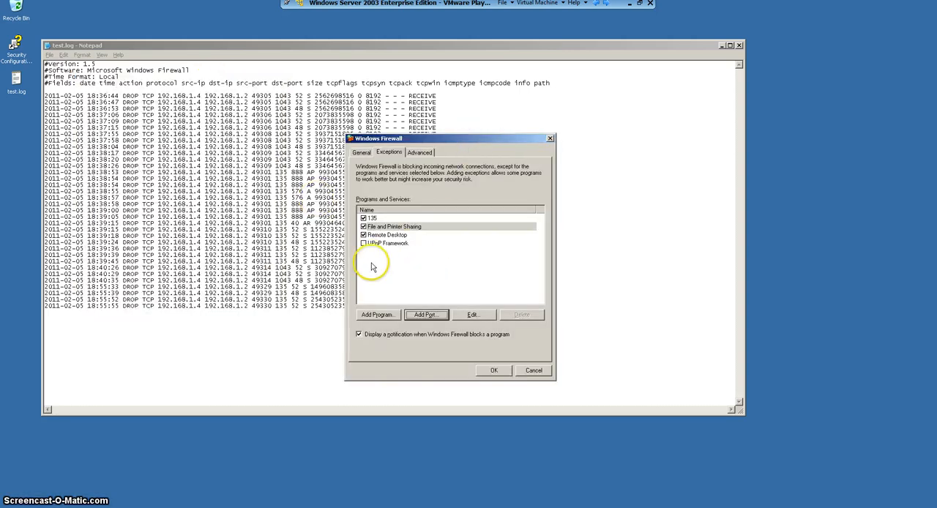
# Step: Add a second TCP port exception for 1043
pyautogui.click(424, 314)
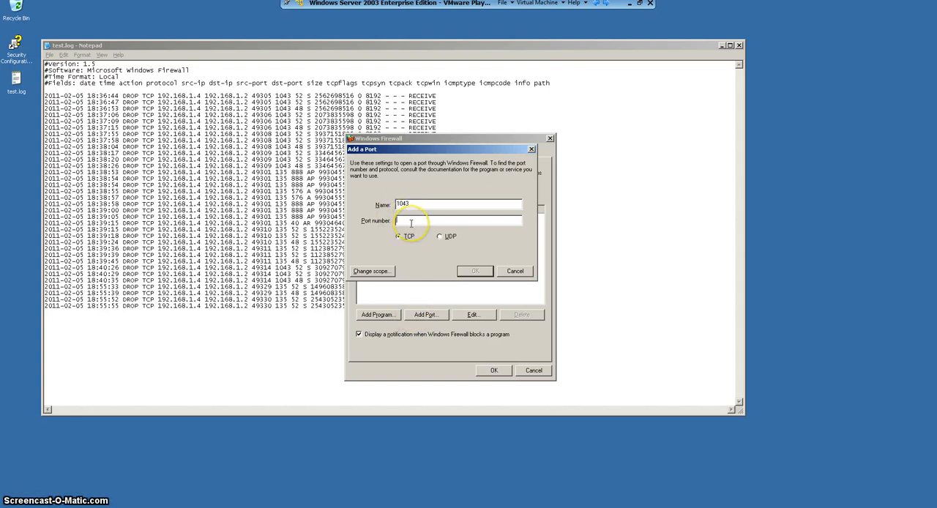
pyautogui.write('1043')
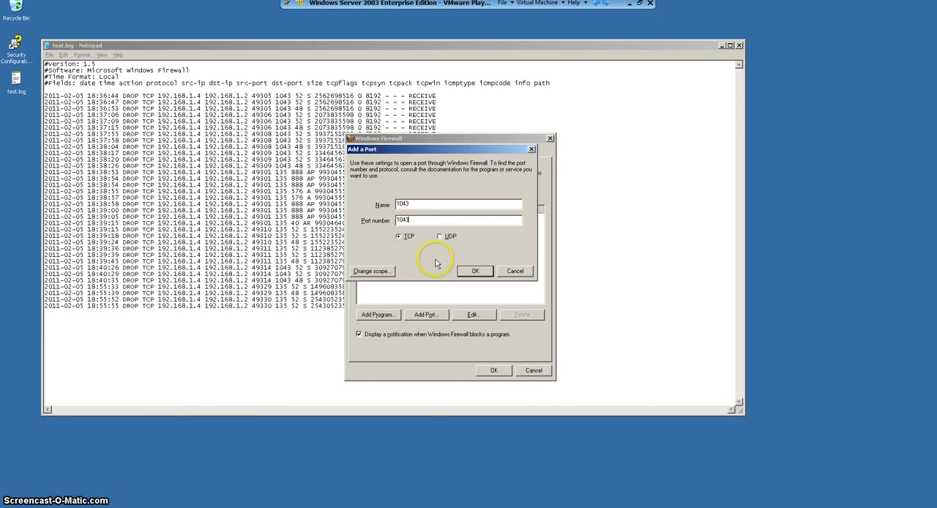
pyautogui.click(493, 369)
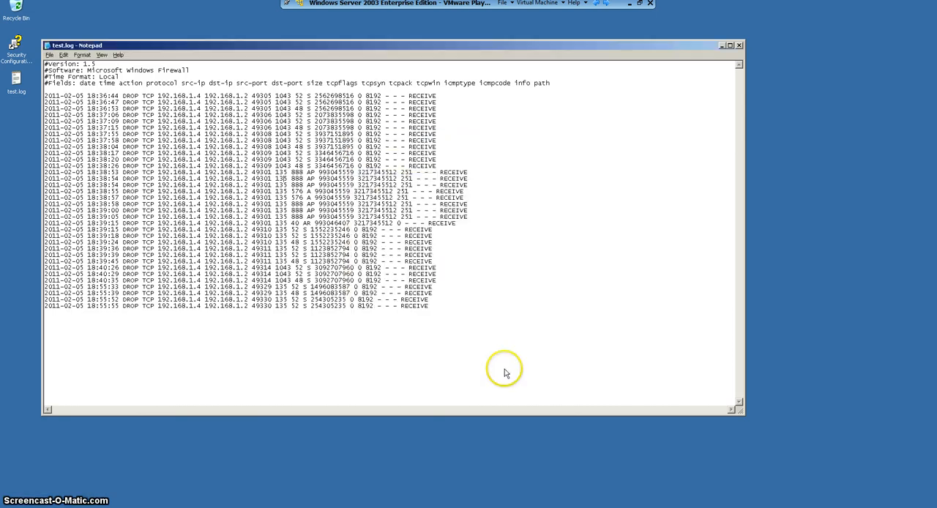
pyautogui.moveTo(606, 5)
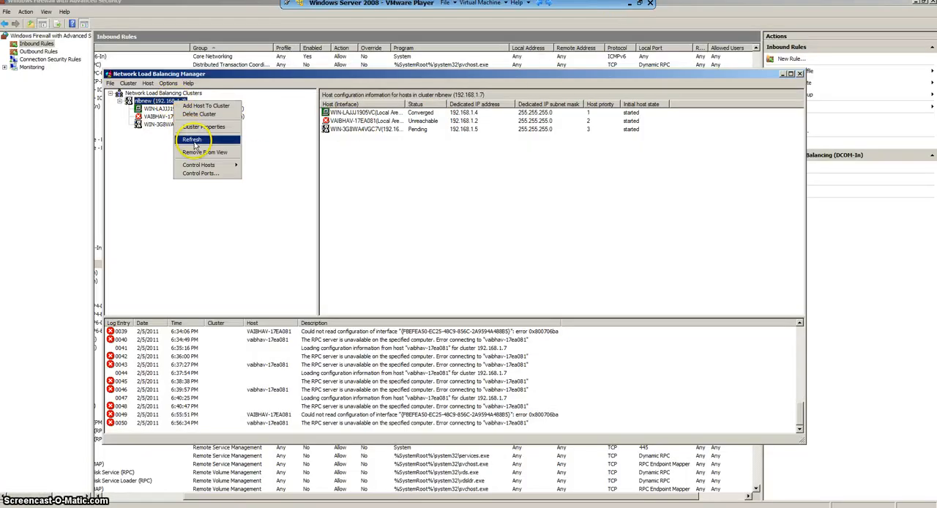
# Step: Refresh the cluster so all three hosts, including 192.168.1.5, report Converged
pyautogui.click(193, 139)
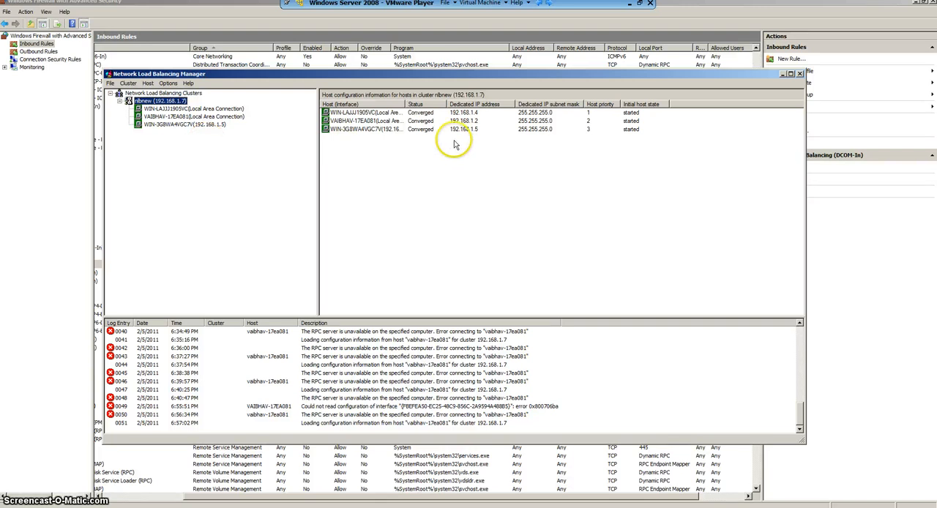
pyautogui.moveTo(647, 15)
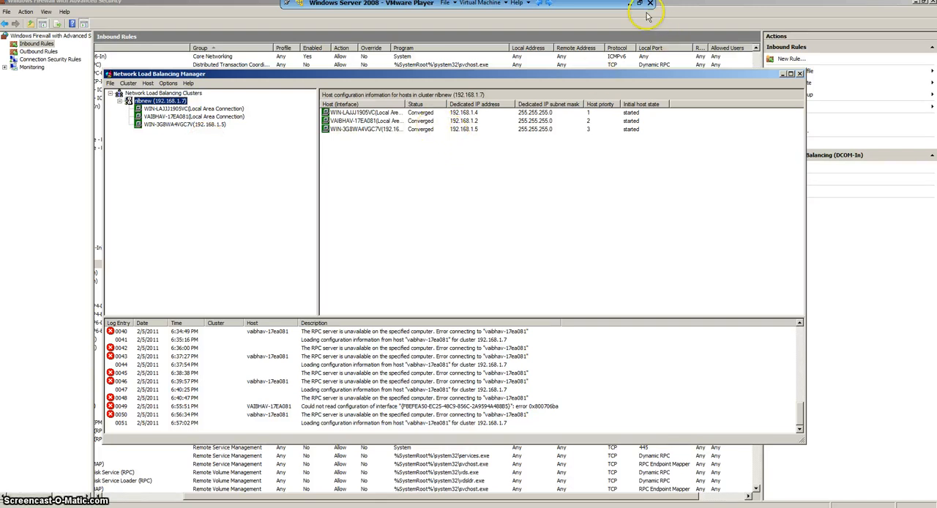